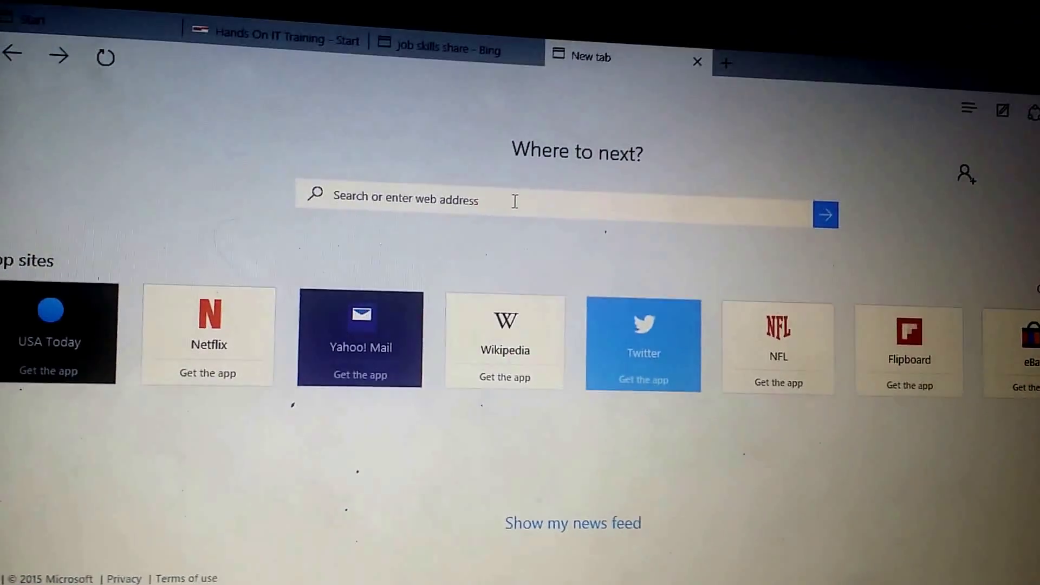
# Search Bing for 'patch my pc' from the Edge address bar suggestion.
pyautogui.write('patcg')
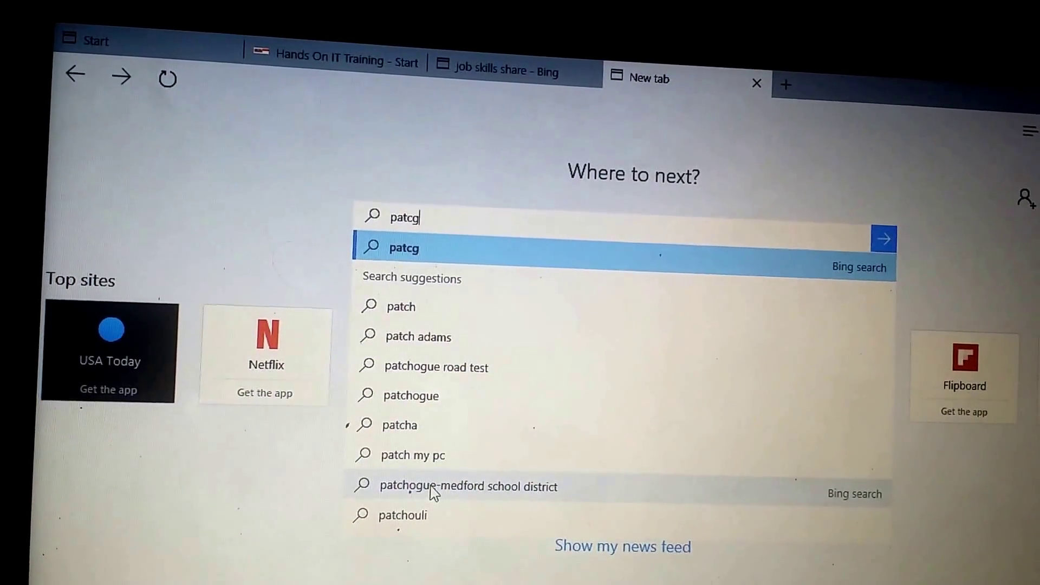
pyautogui.click(413, 455)
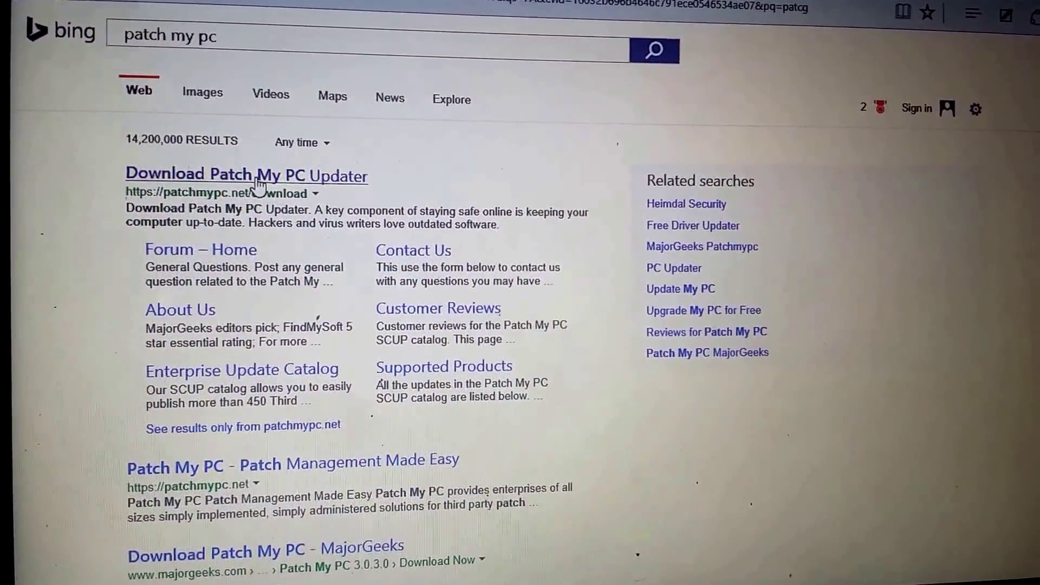
# Download Patch My PC Updater 3.0.3.0 (PatchMyPC.exe) from the Patch My PC download page.
pyautogui.click(247, 175)
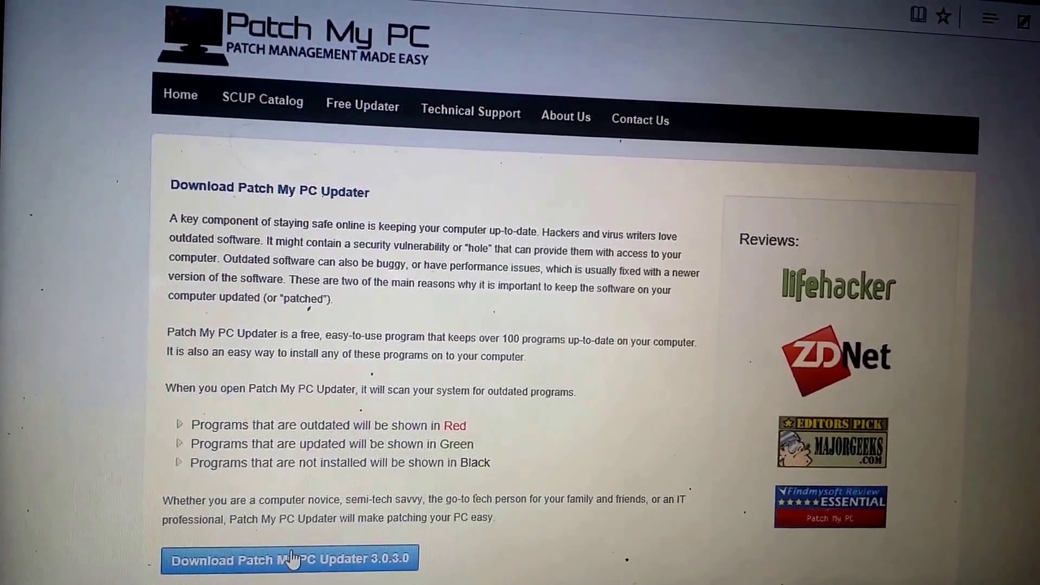
pyautogui.click(288, 559)
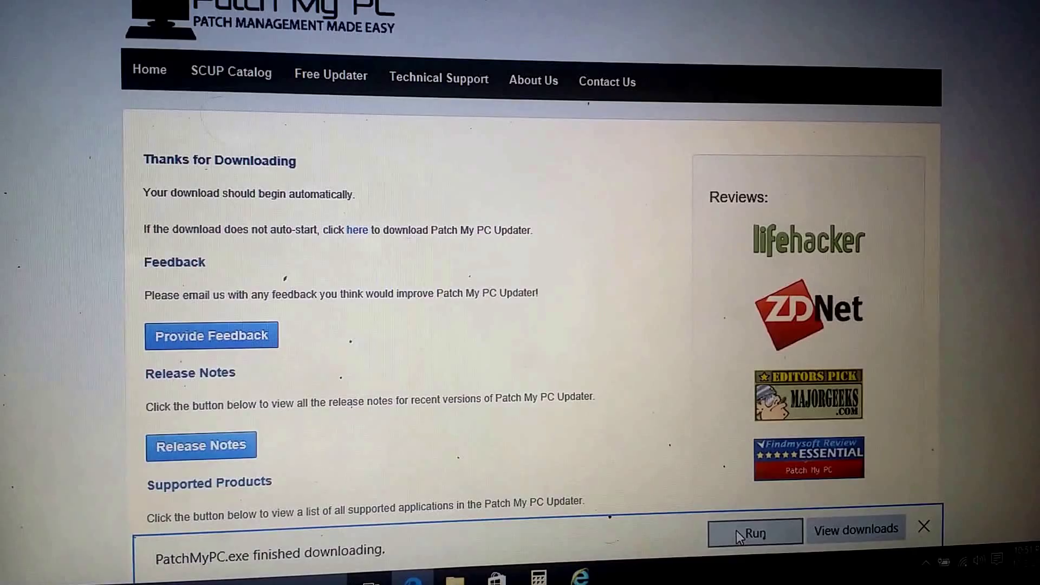
# Run the downloaded PatchMyPC.exe and allow it through User Account Control.
pyautogui.click(755, 531)
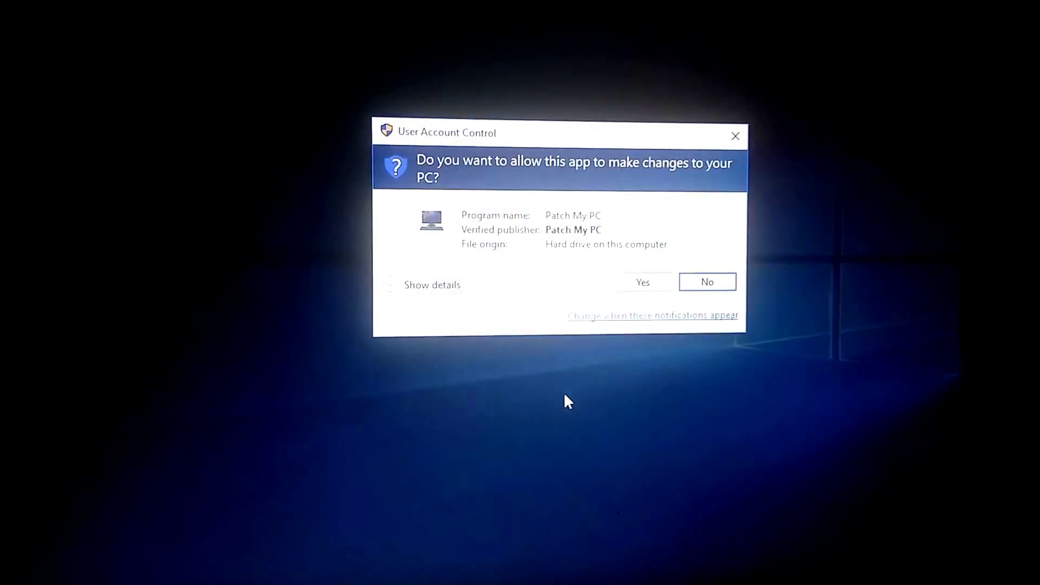
pyautogui.click(640, 281)
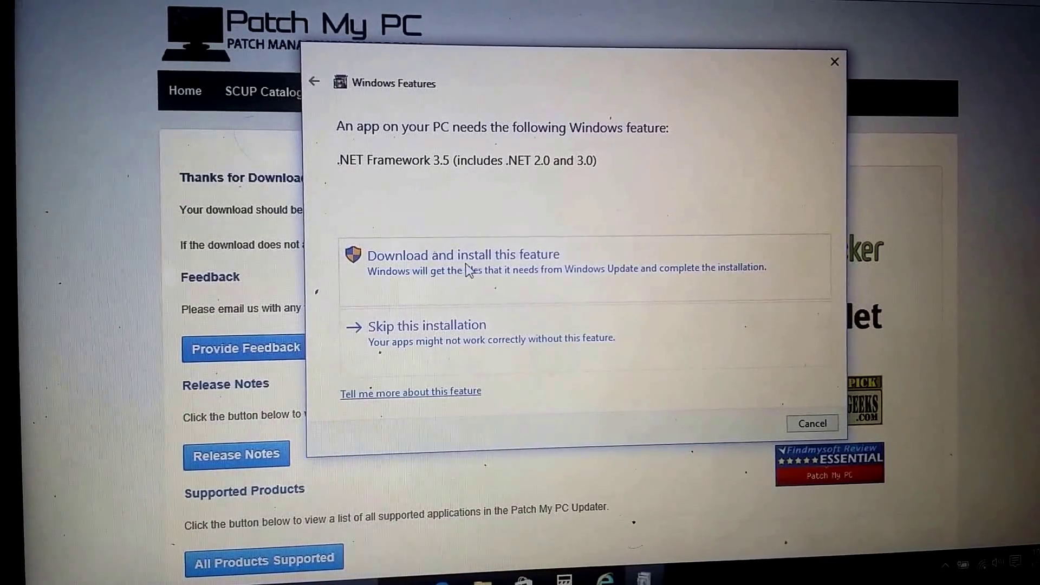
# Install .NET Framework 3.5 via Windows Features and dismiss the success notice.
pyautogui.click(461, 254)
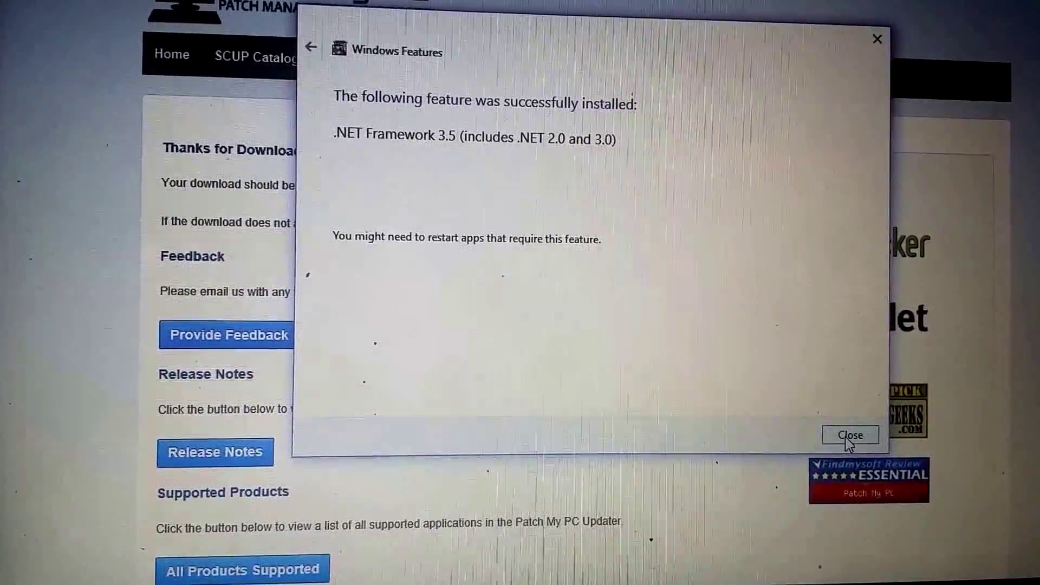
pyautogui.click(852, 436)
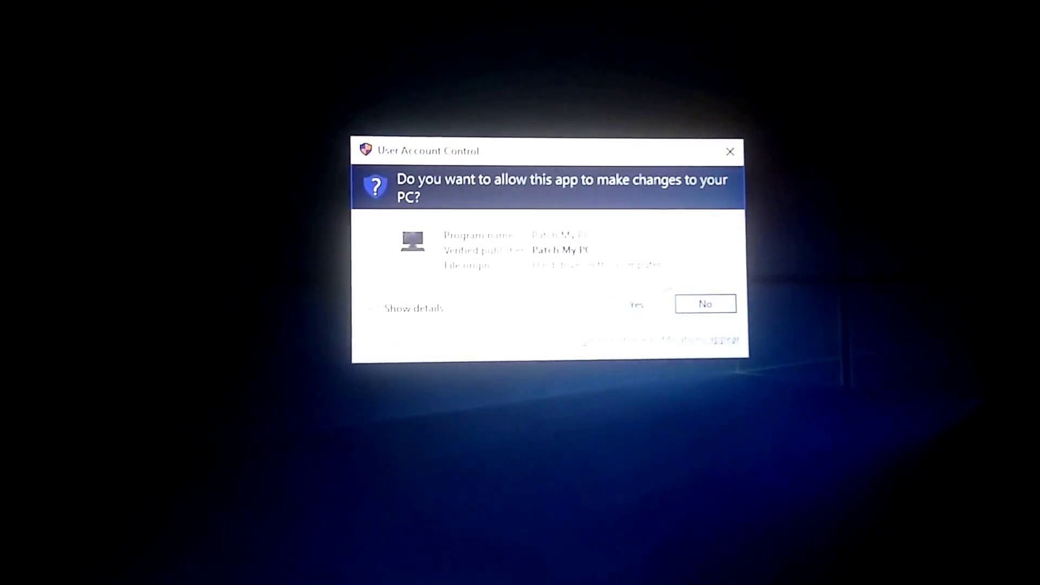
# Allow Patch My PC Updater 3.0.3.0 to make changes so it opens and scans for updates.
pyautogui.click(706, 303)
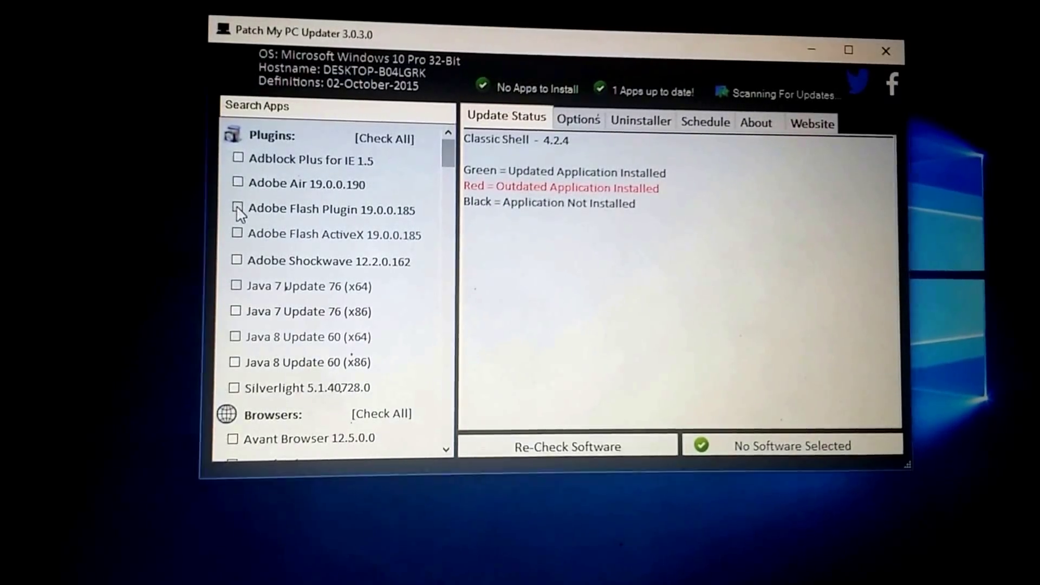
# Mark Adobe Flash Plugin, Java 8 Update 60 (x86), Silverlight and Google Chrome for updating.
pyautogui.click(236, 209)
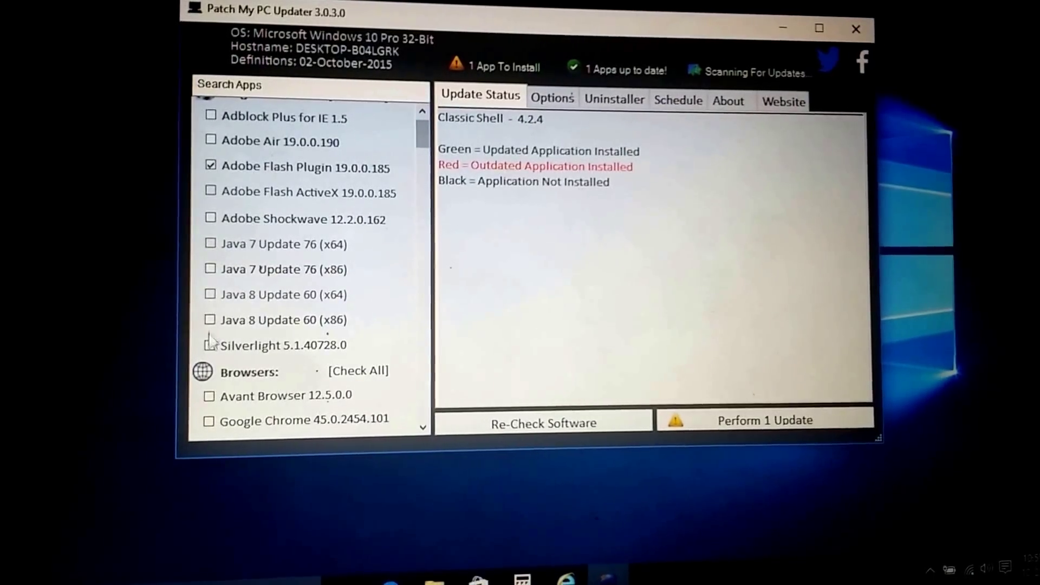
pyautogui.click(209, 269)
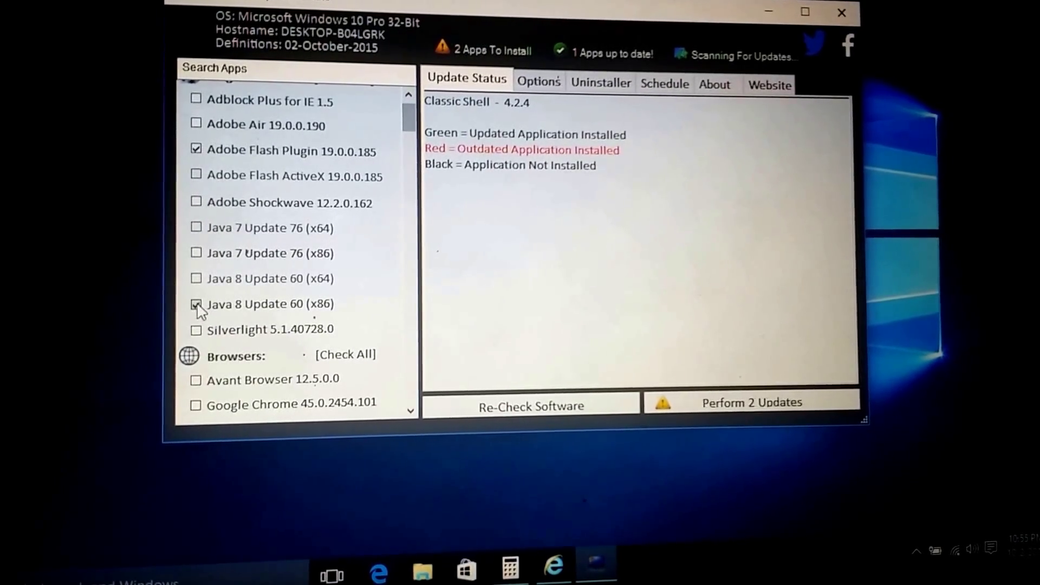
pyautogui.click(190, 330)
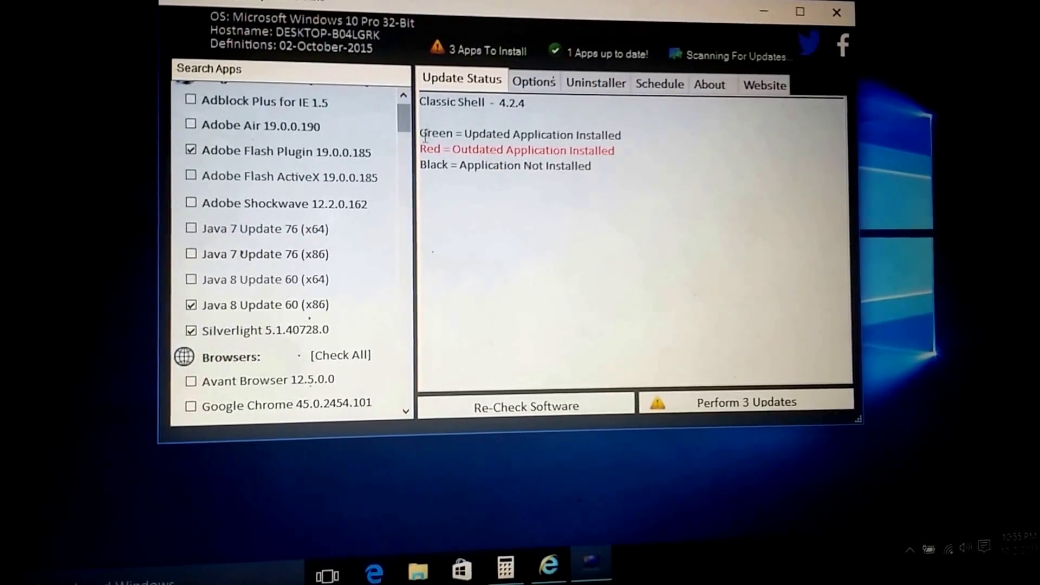
pyautogui.scroll(-3)
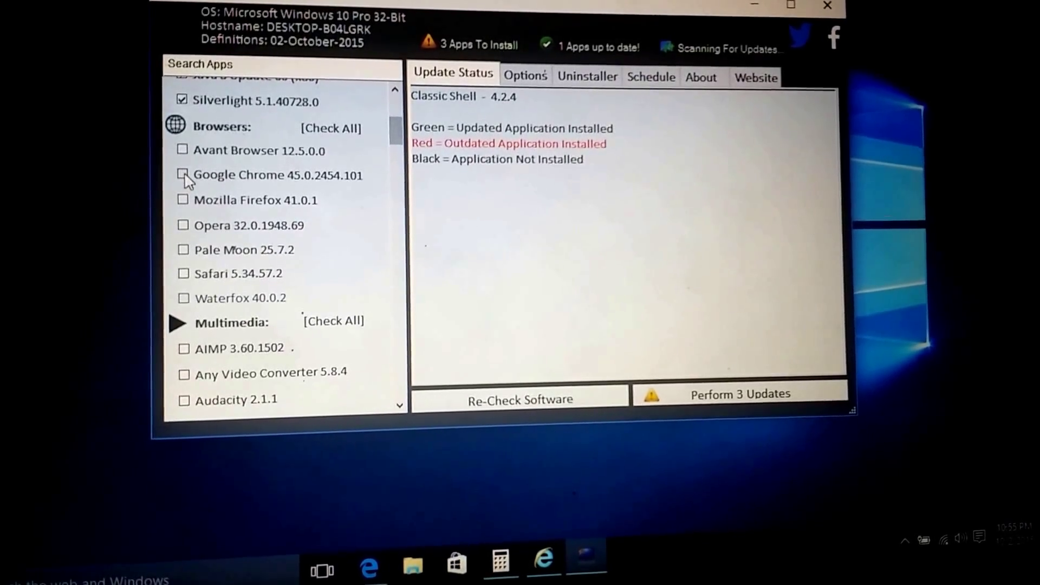
pyautogui.click(179, 175)
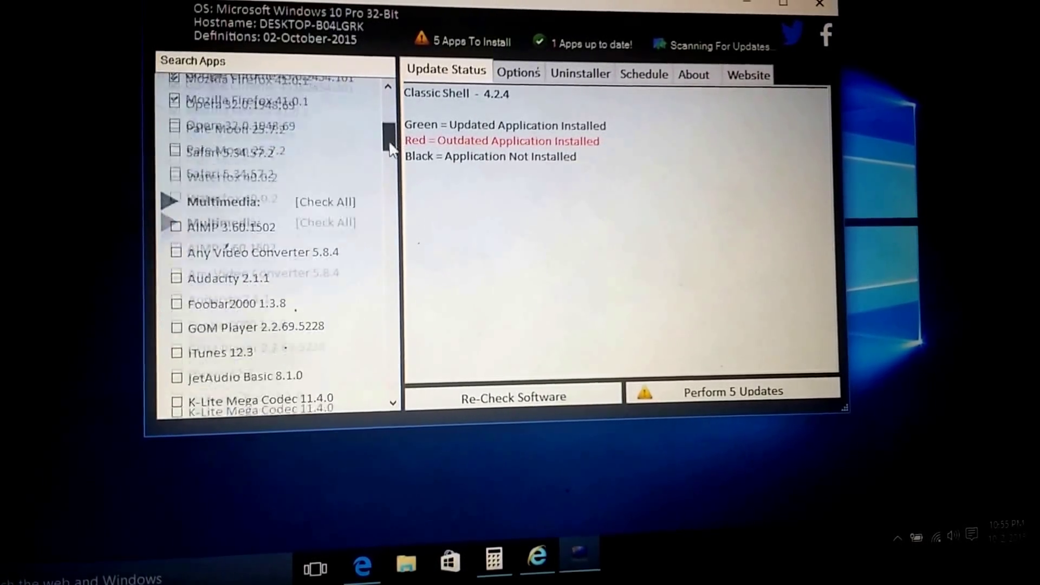
pyautogui.scroll(-3)
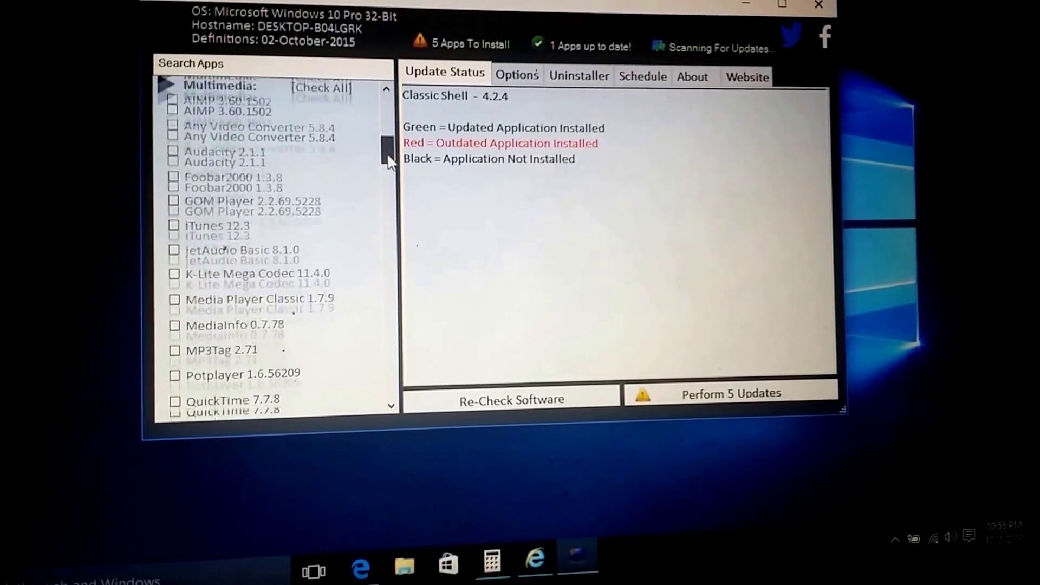
pyautogui.scroll(-3)
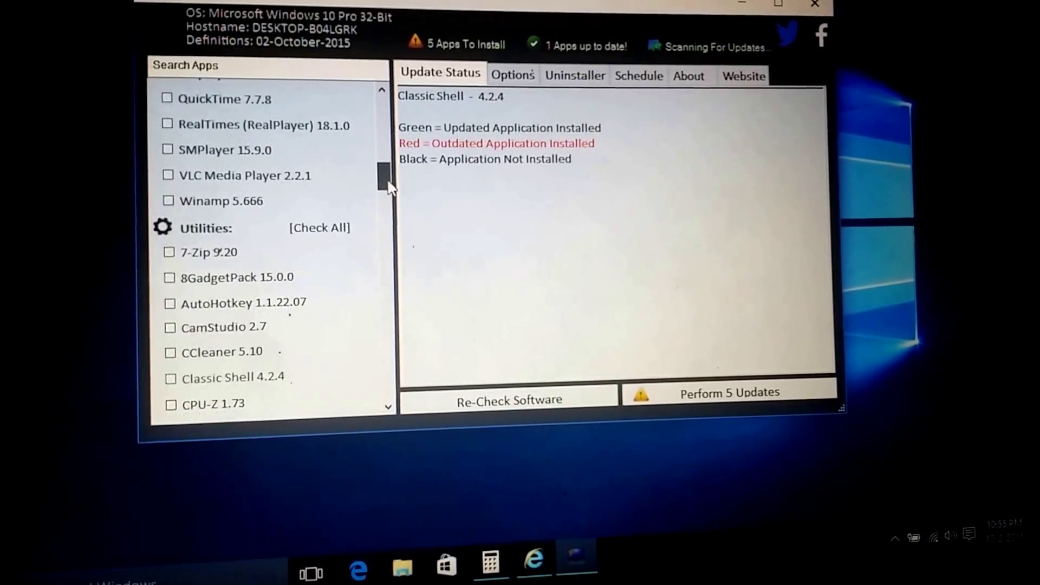
pyautogui.scroll(-3)
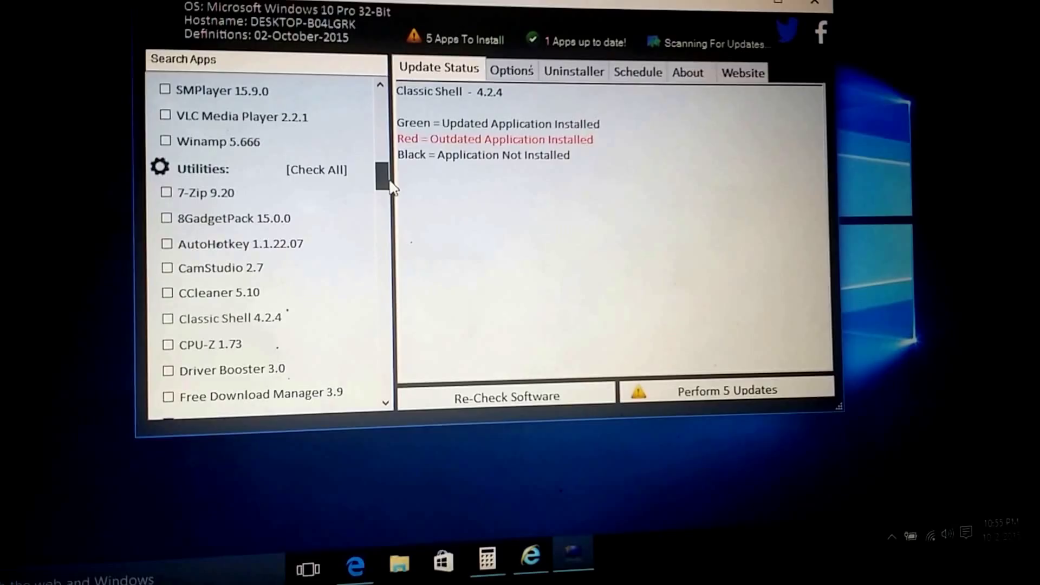
pyautogui.scroll(-3)
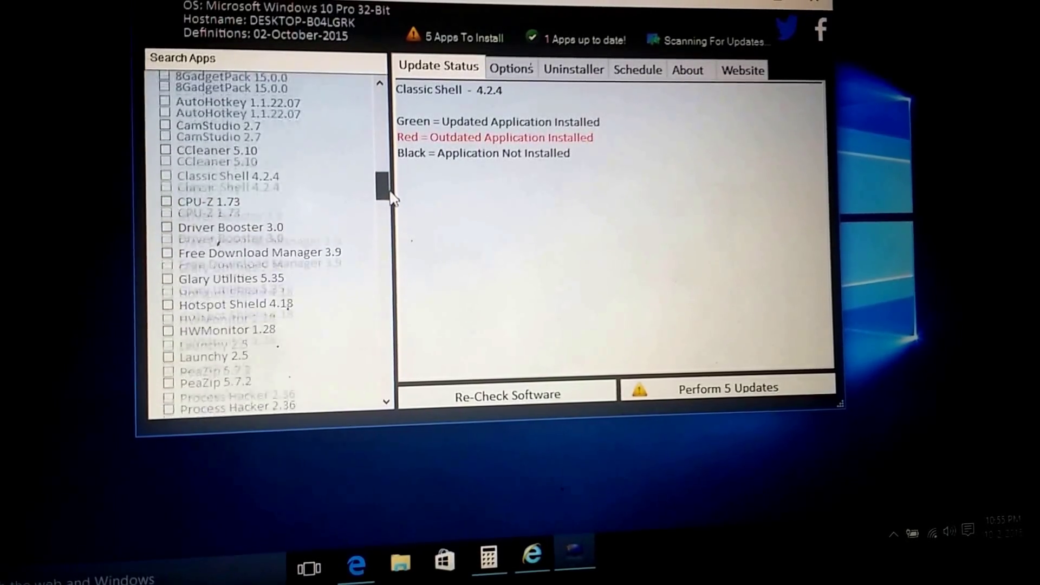
pyautogui.scroll(-3)
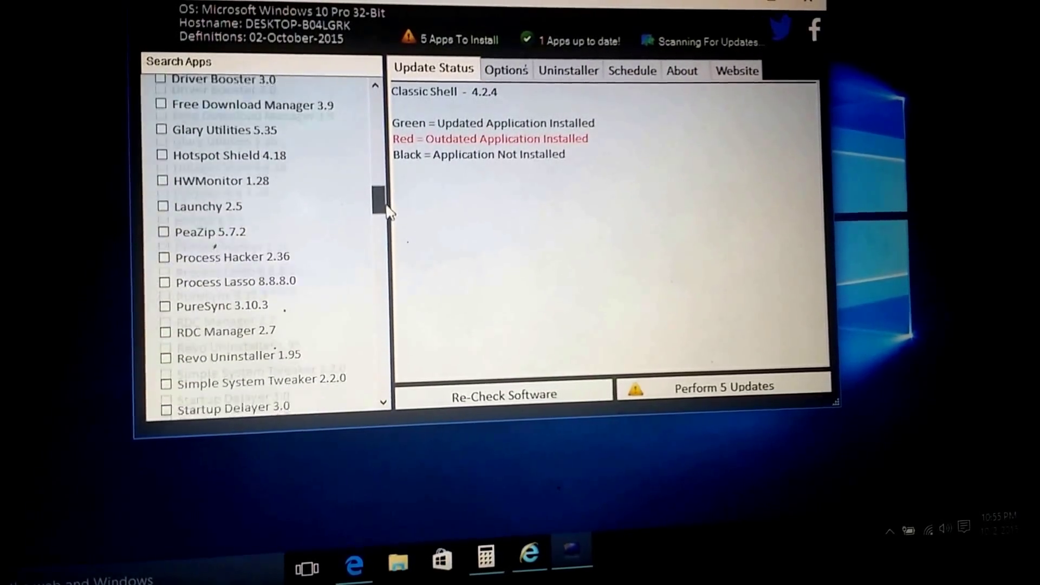
pyautogui.scroll(-3)
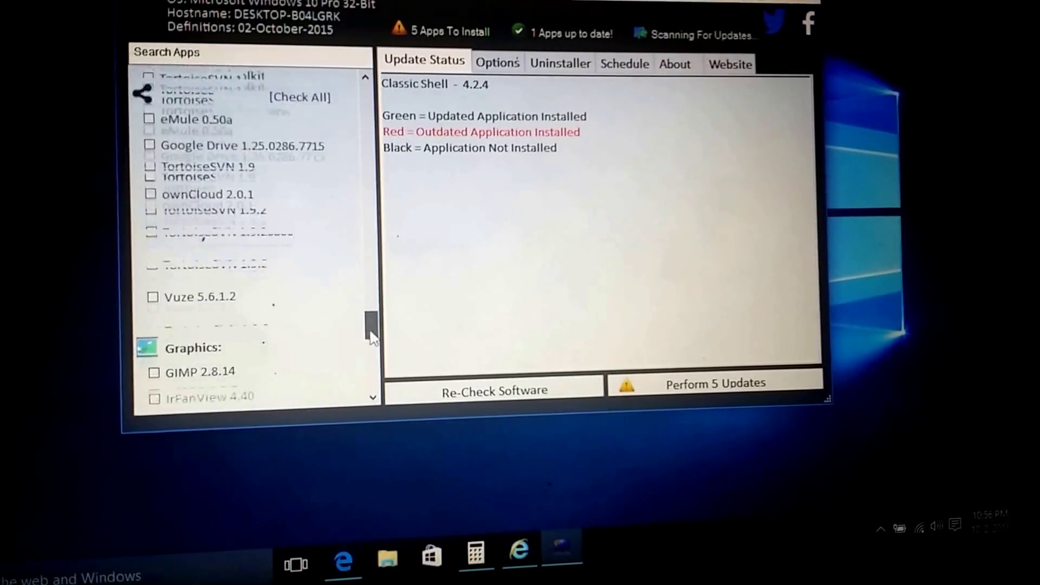
pyautogui.scroll(-3)
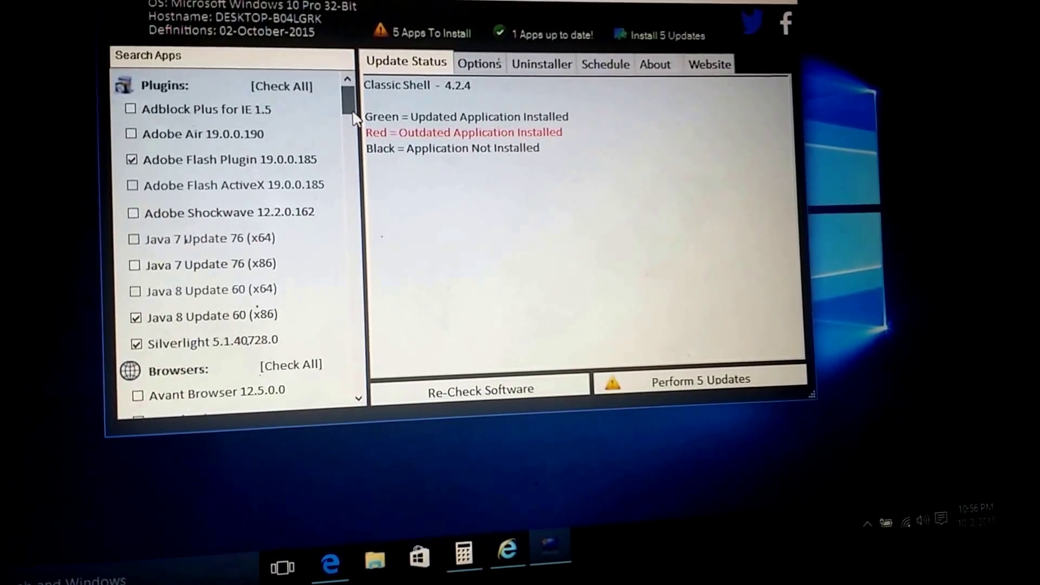
pyautogui.scroll(-3)
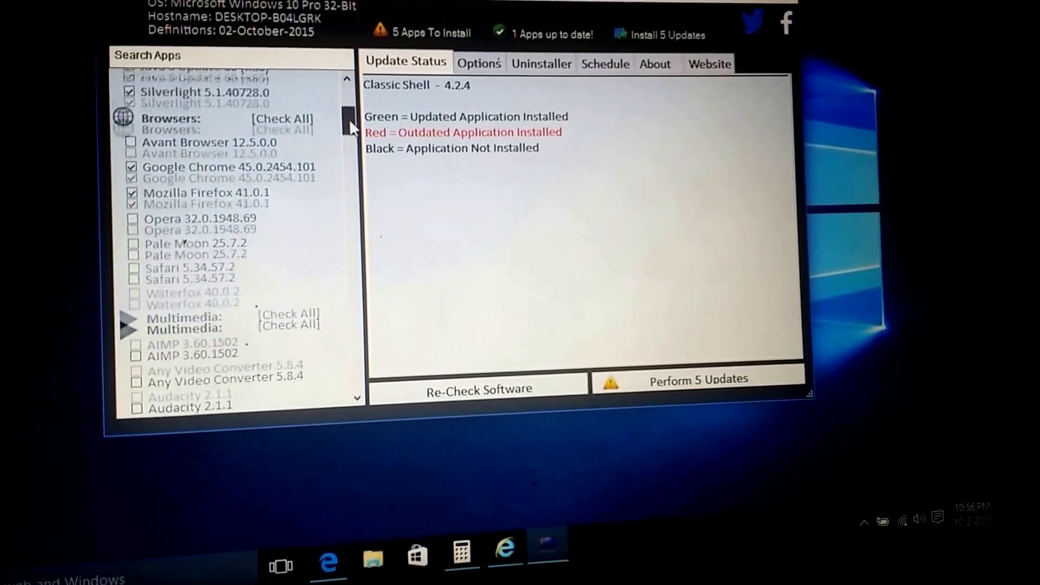
pyautogui.scroll(-3)
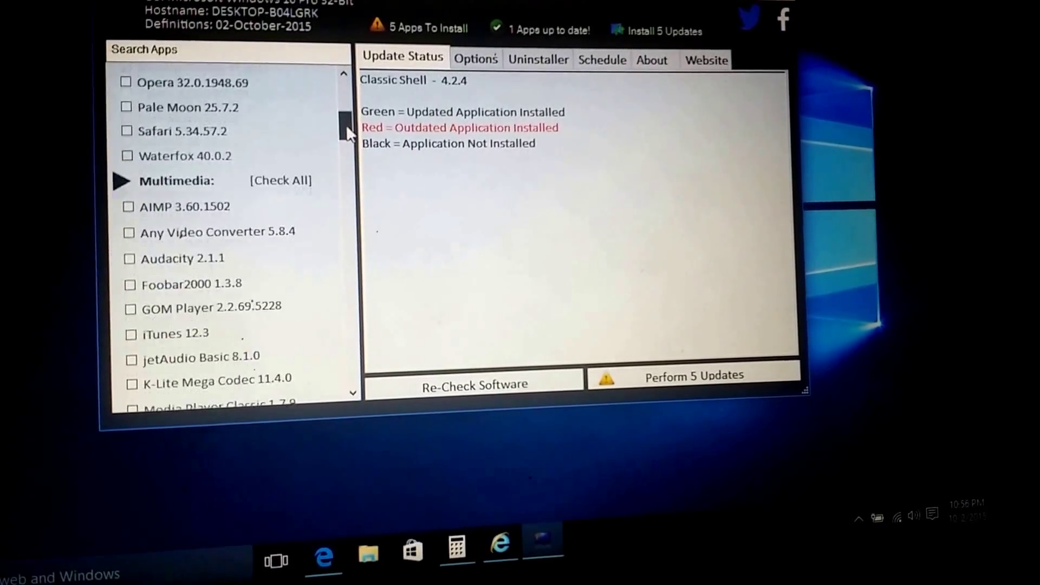
pyautogui.scroll(-3)
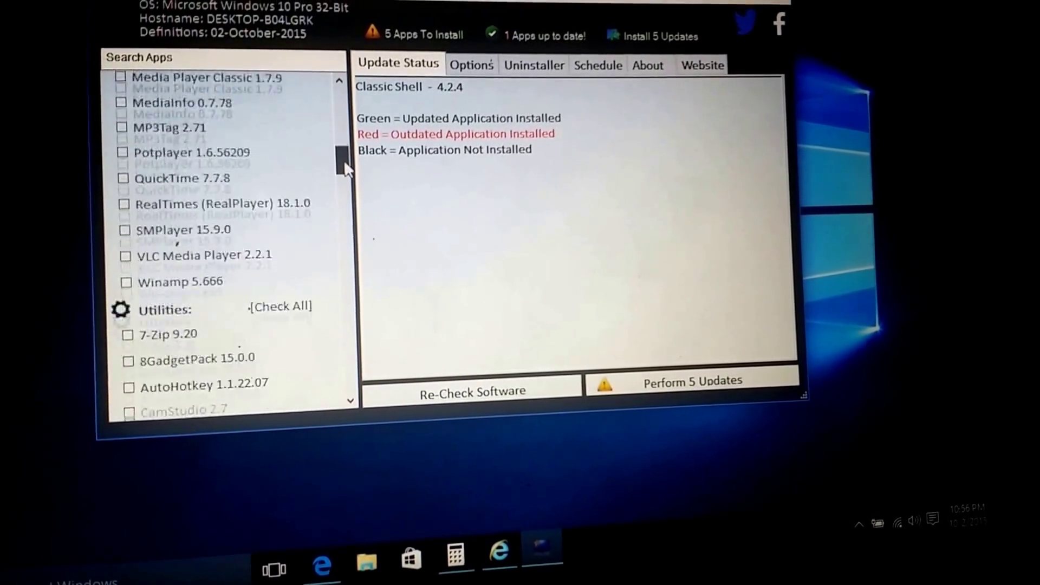
pyautogui.scroll(-3)
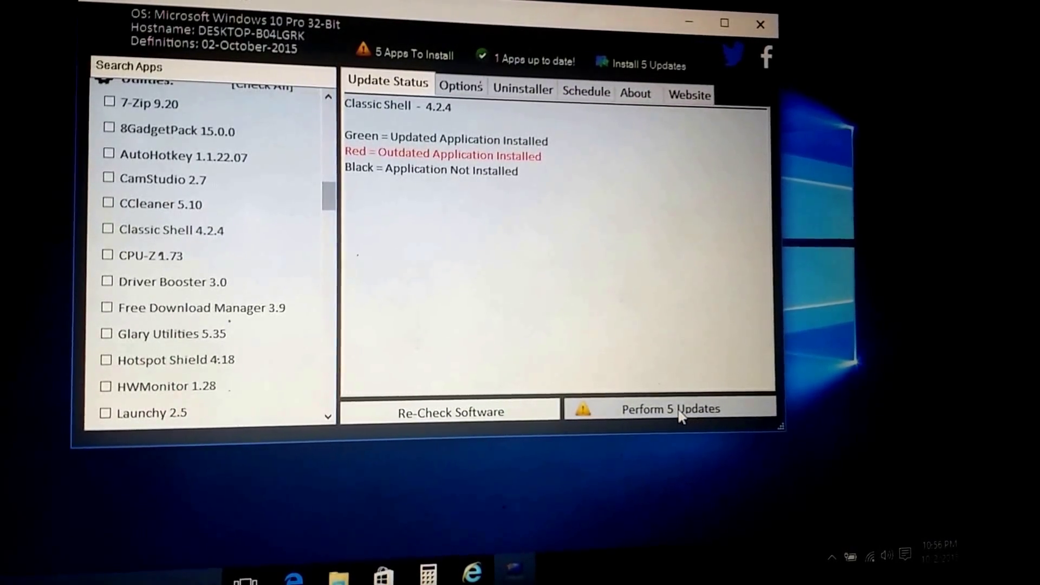
# Start 'Perform 5 Updates' and switch to the Internet Explorer window blocking them.
pyautogui.click(669, 408)
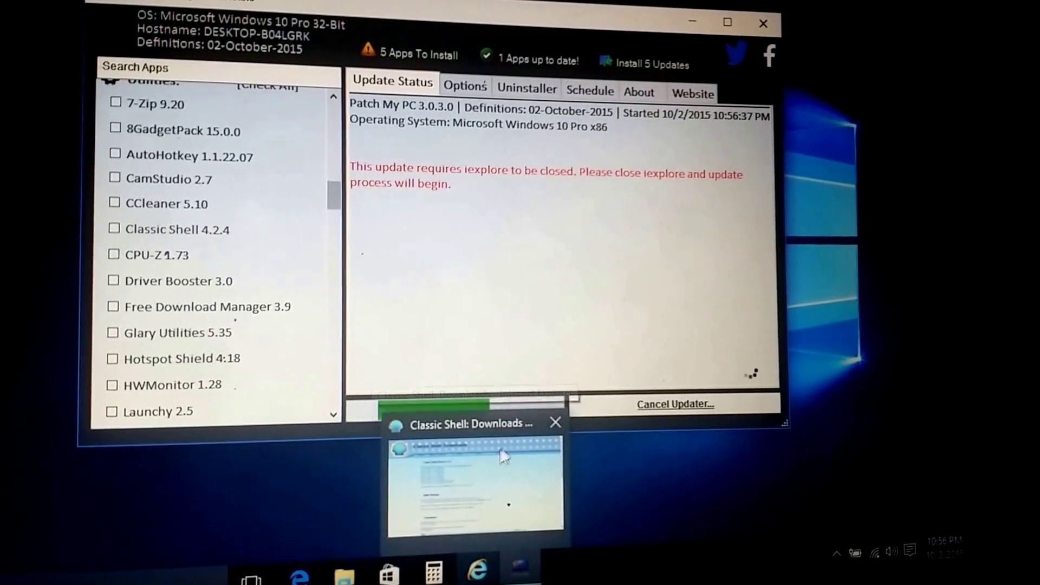
pyautogui.click(555, 423)
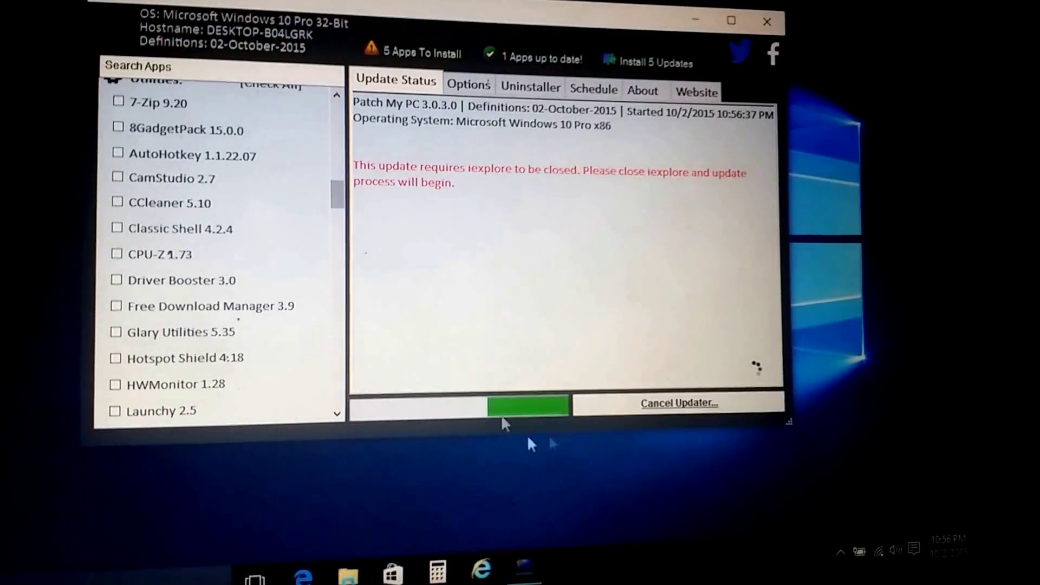